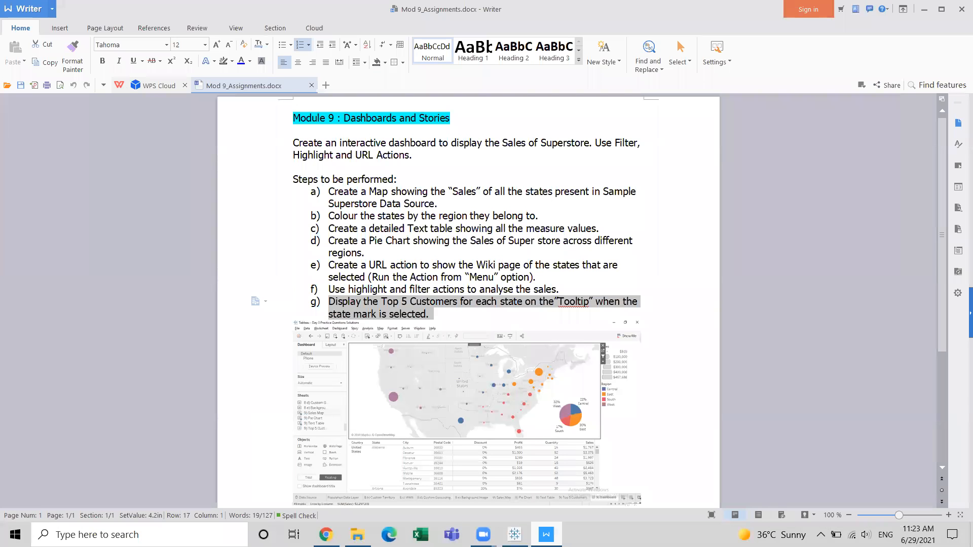
mouse_move(441, 322)
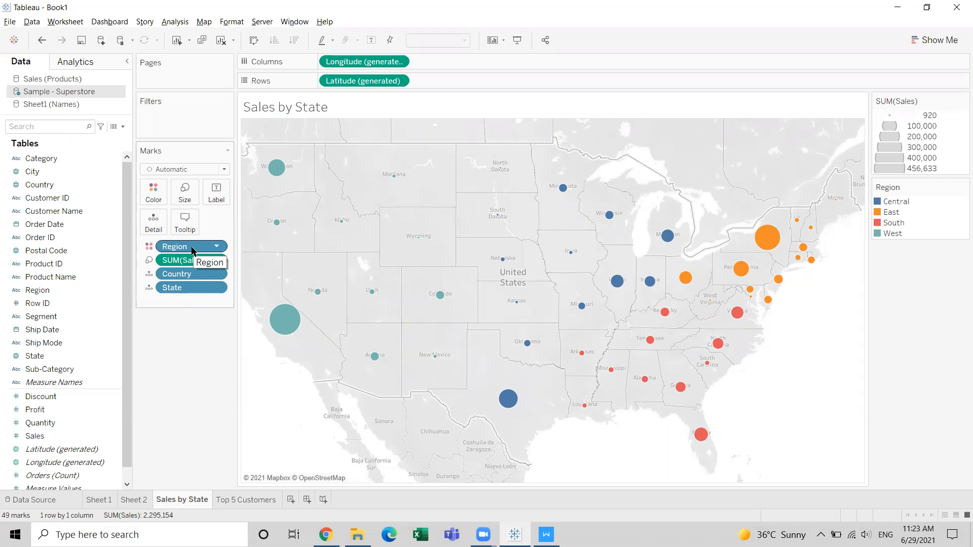
Chart Sales by Customer Name on Top 5 Customers, sorted descending, and open the customer filter.
left_click(246, 500)
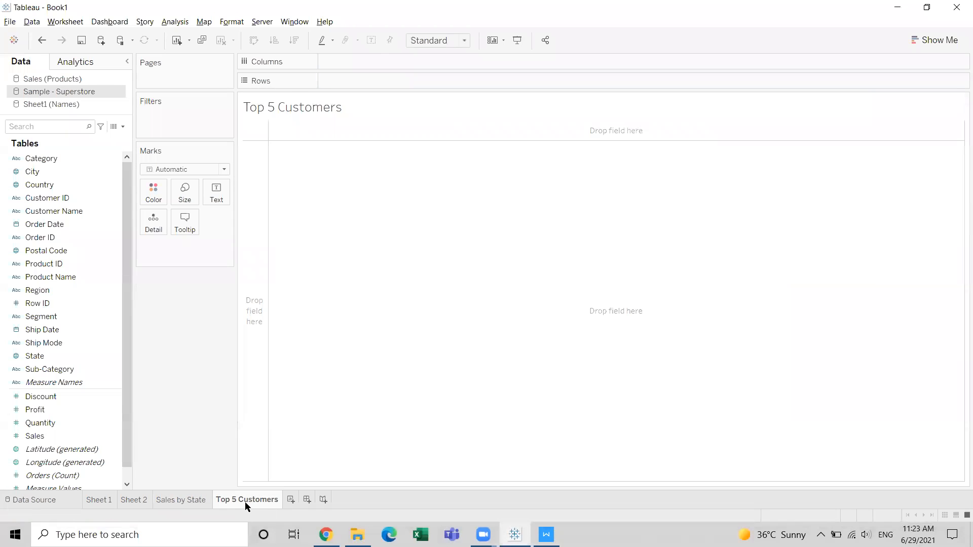
left_click_drag(53, 210, 370, 60)
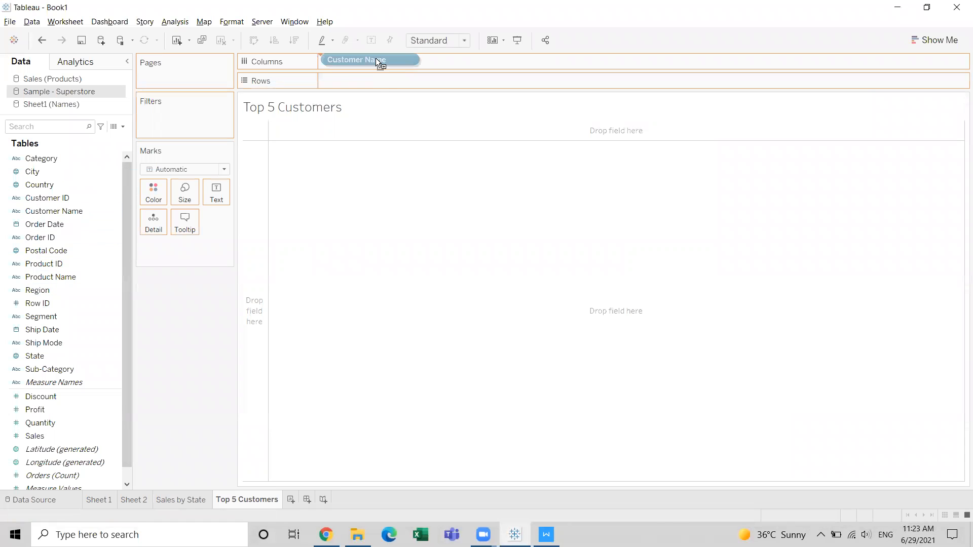
left_click_drag(370, 60, 364, 81)
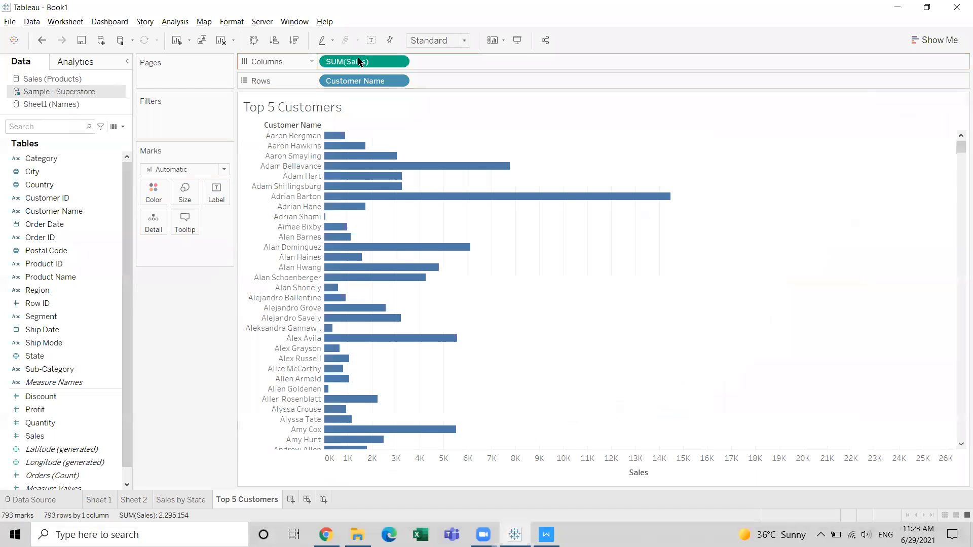
left_click(294, 40)
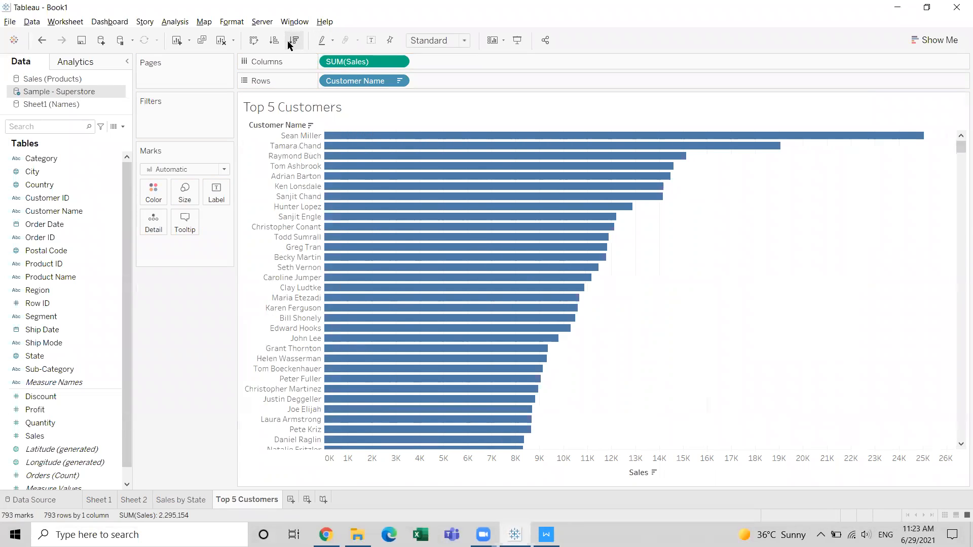
left_click(53, 211)
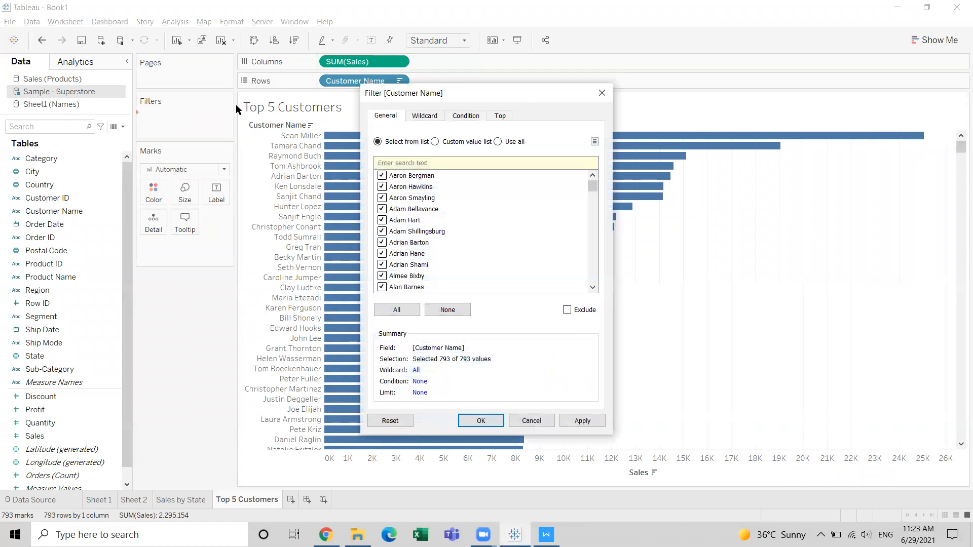
Filter customers to the top 5 by Sum of Sales, then reopen the Sales by State map.
left_click(500, 116)
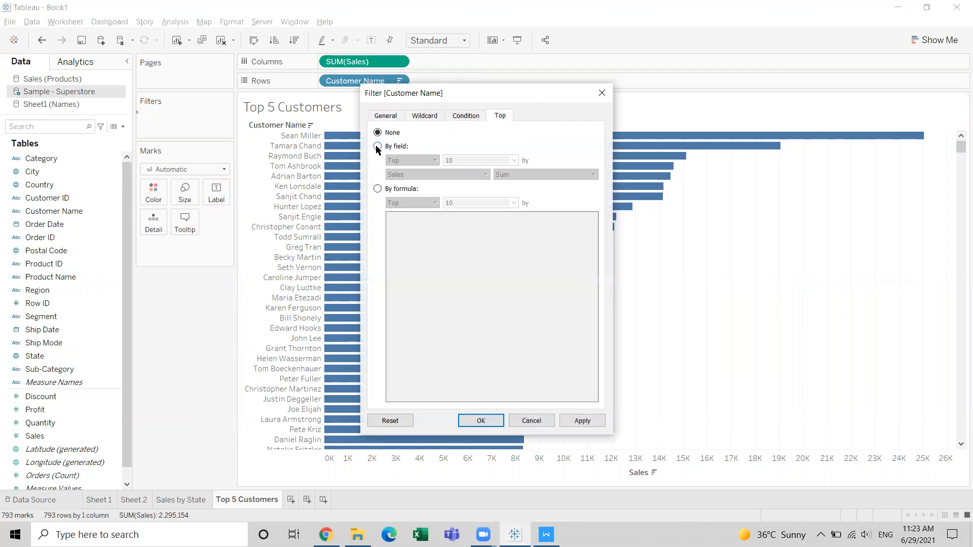
type("5")
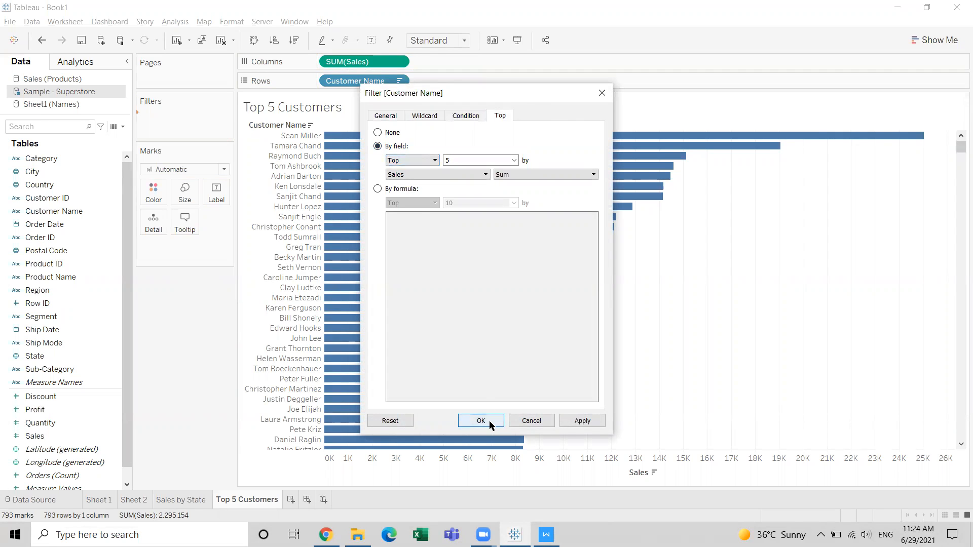
left_click(480, 421)
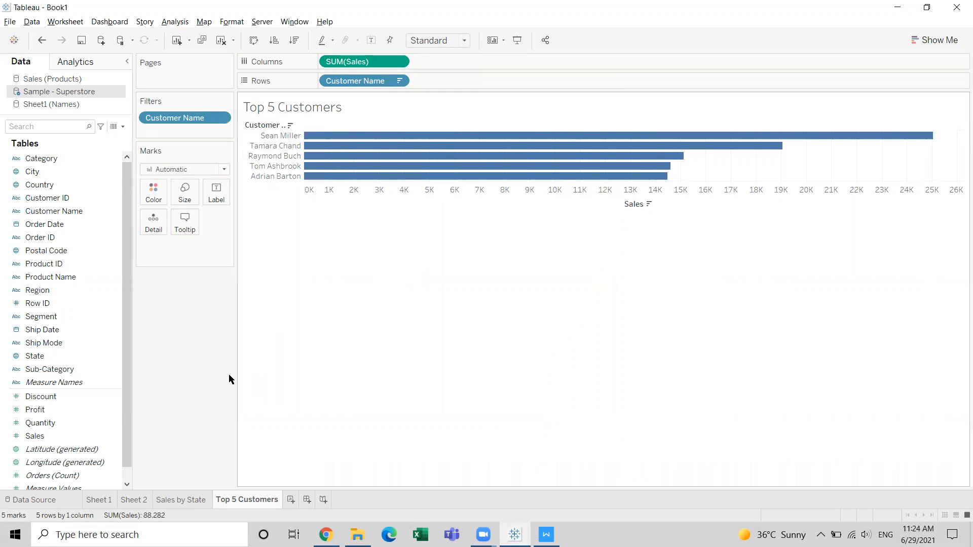
left_click(182, 500)
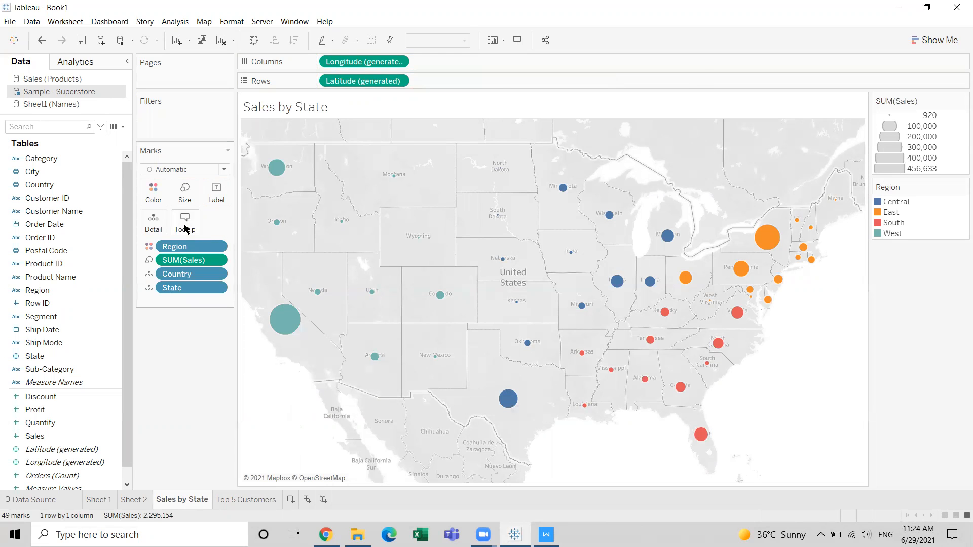
Insert the Top 5 Customers sheet into the Sales by State map's tooltip.
left_click(185, 220)
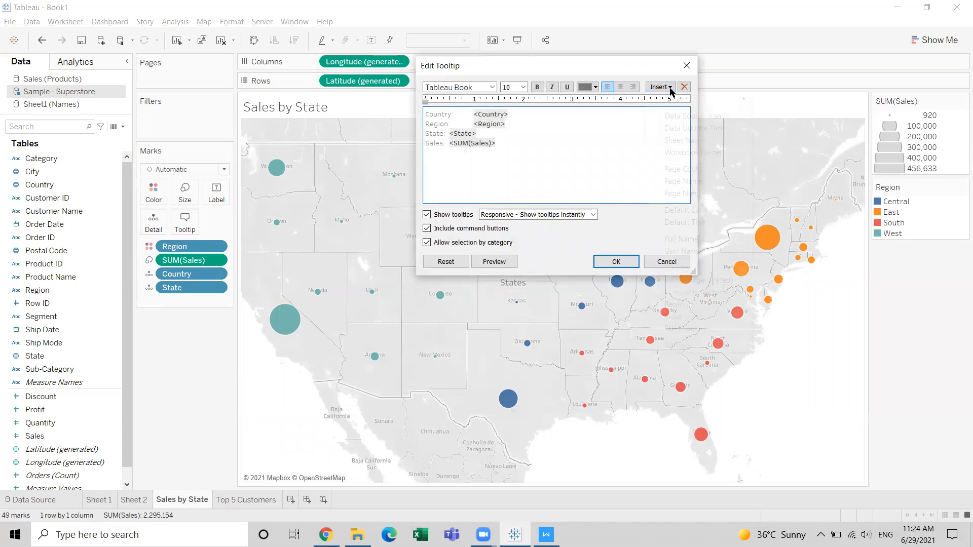
left_click(660, 86)
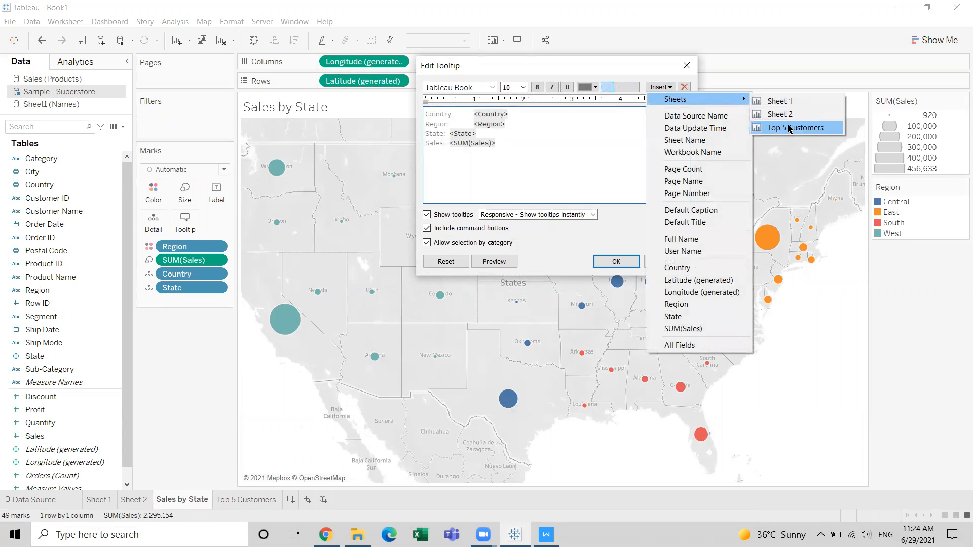
left_click(796, 127)
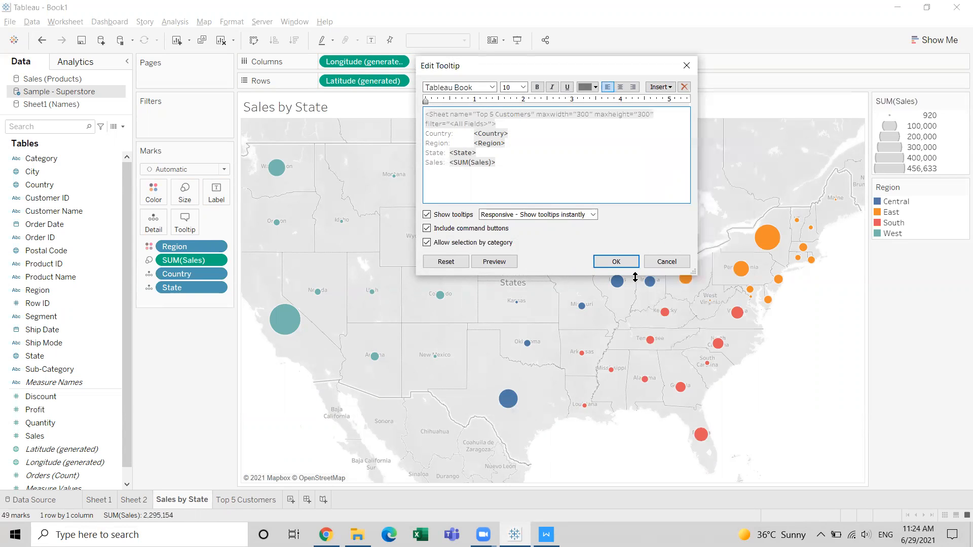
left_click(615, 261)
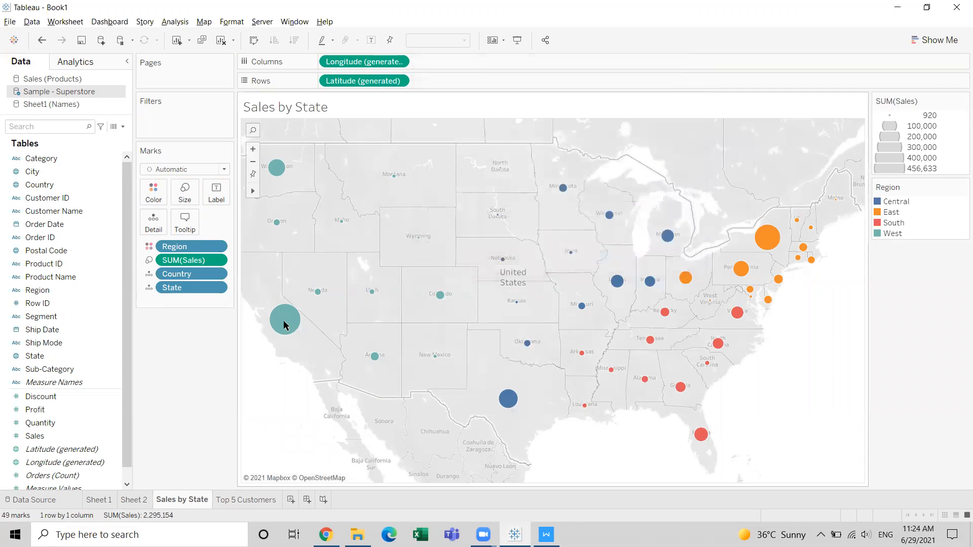
mouse_move(285, 321)
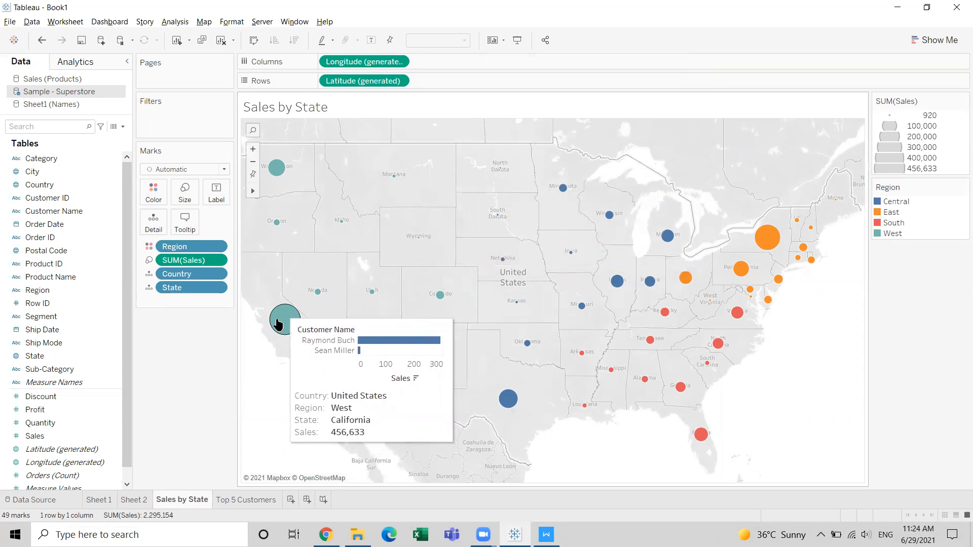
mouse_move(317, 294)
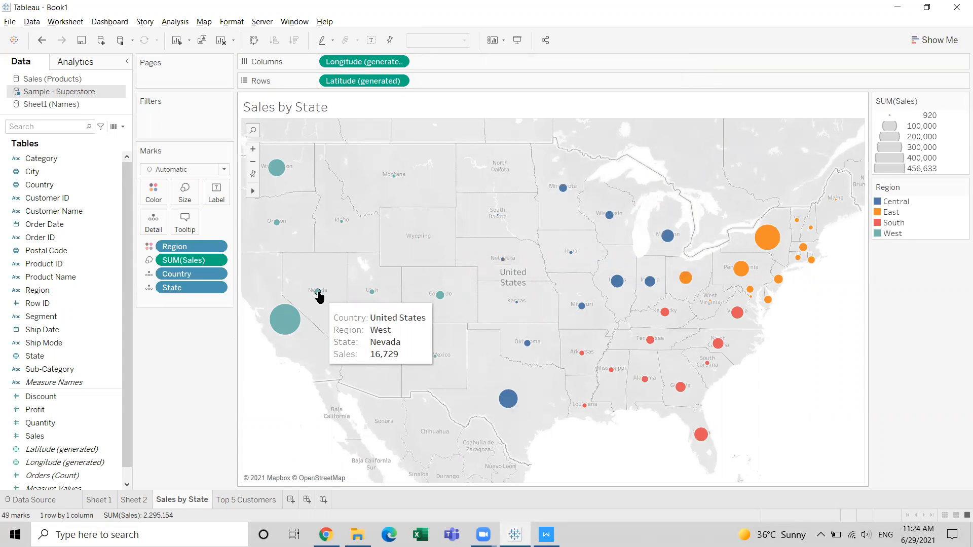
mouse_move(490, 384)
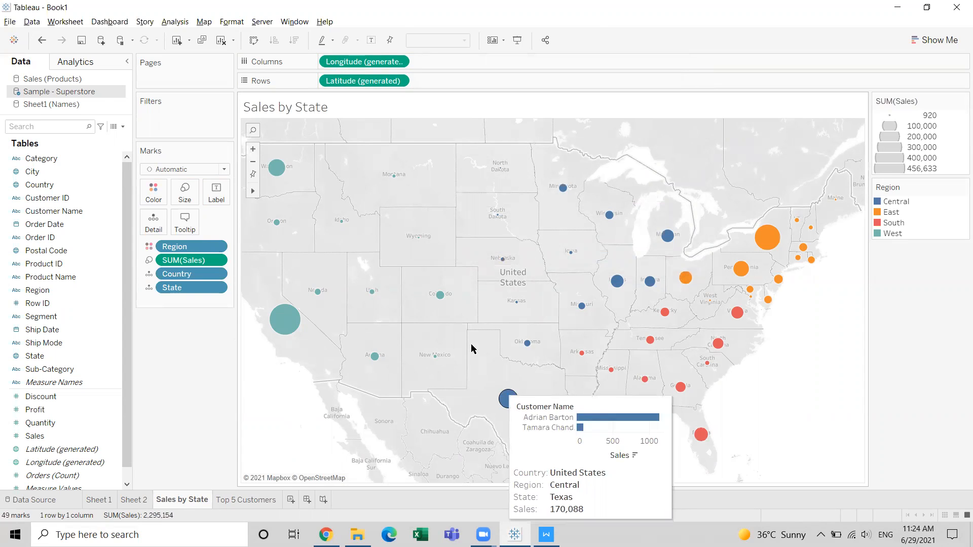
mouse_move(375, 356)
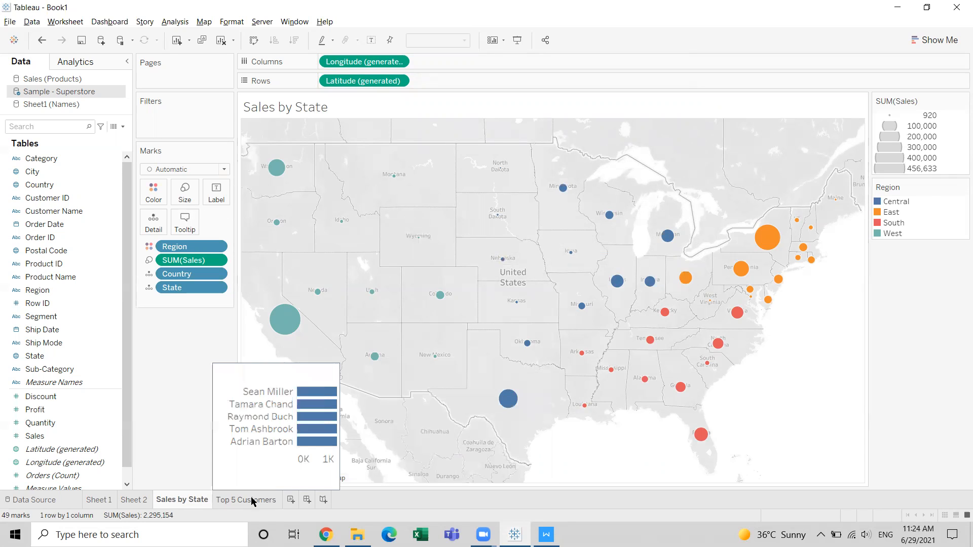
left_click(246, 500)
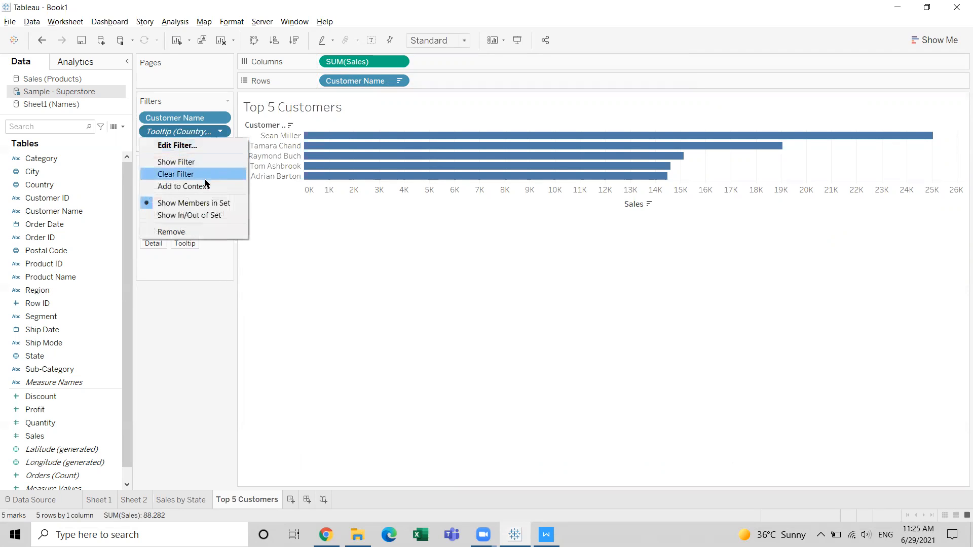
Add the Tooltip state filter to context on Top 5 Customers, then reopen Sales by State.
left_click(187, 186)
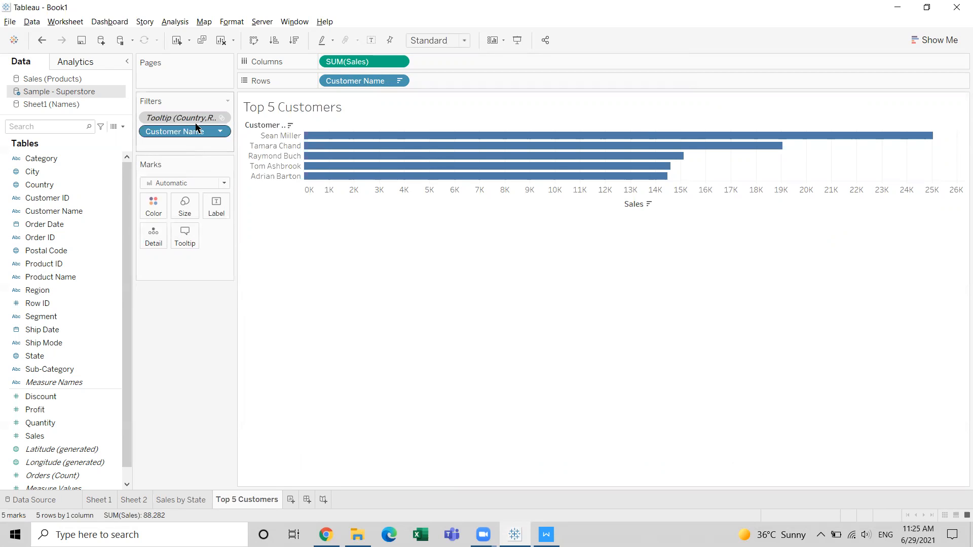
left_click(180, 500)
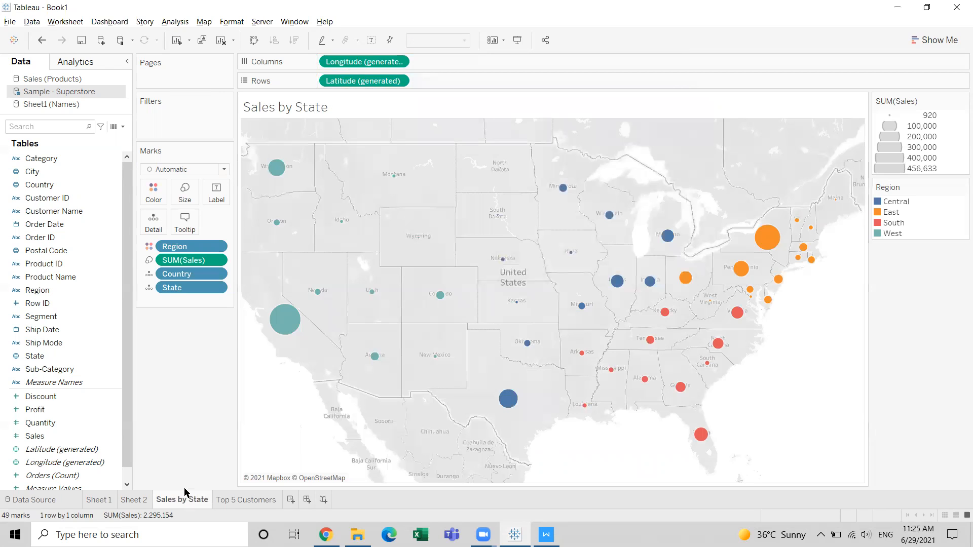
mouse_move(285, 323)
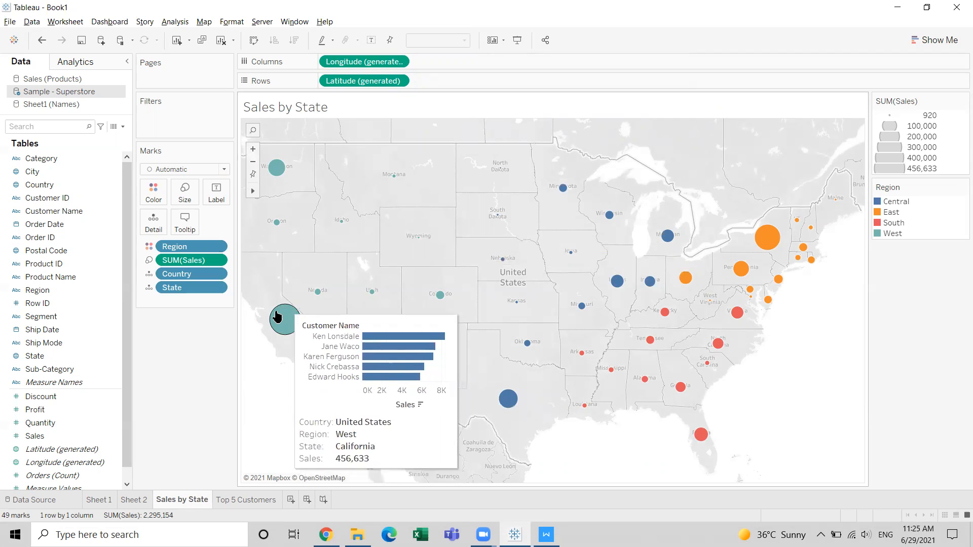
mouse_move(318, 294)
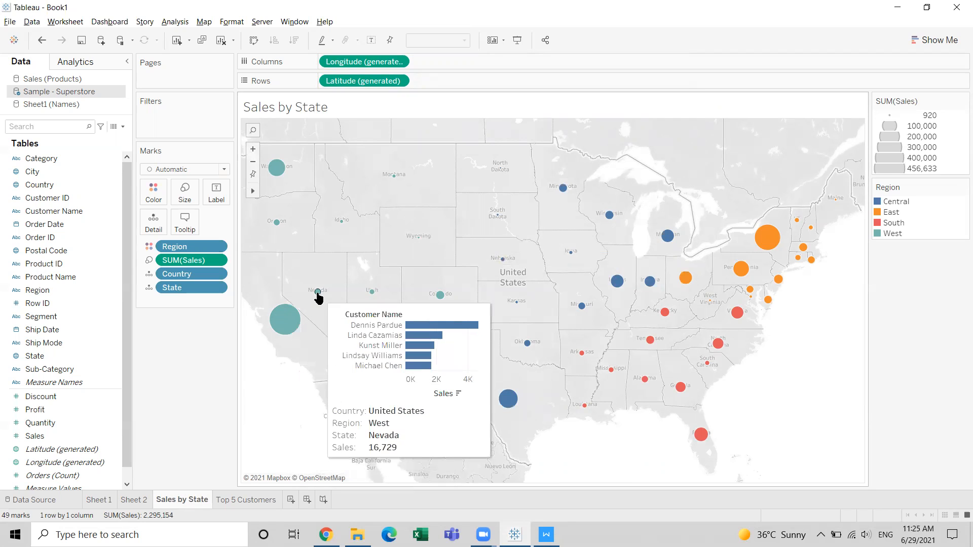